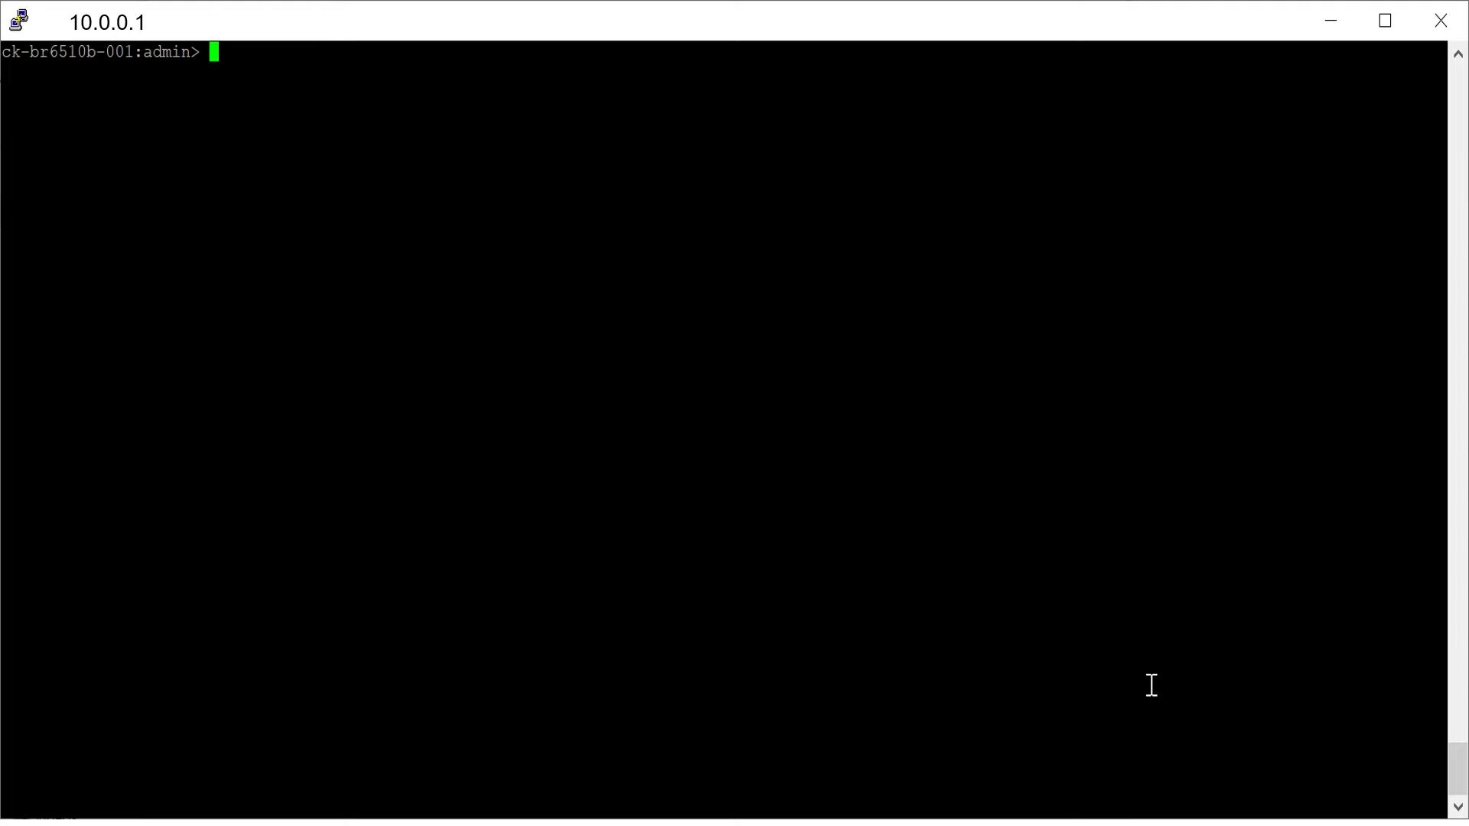
text(mo)
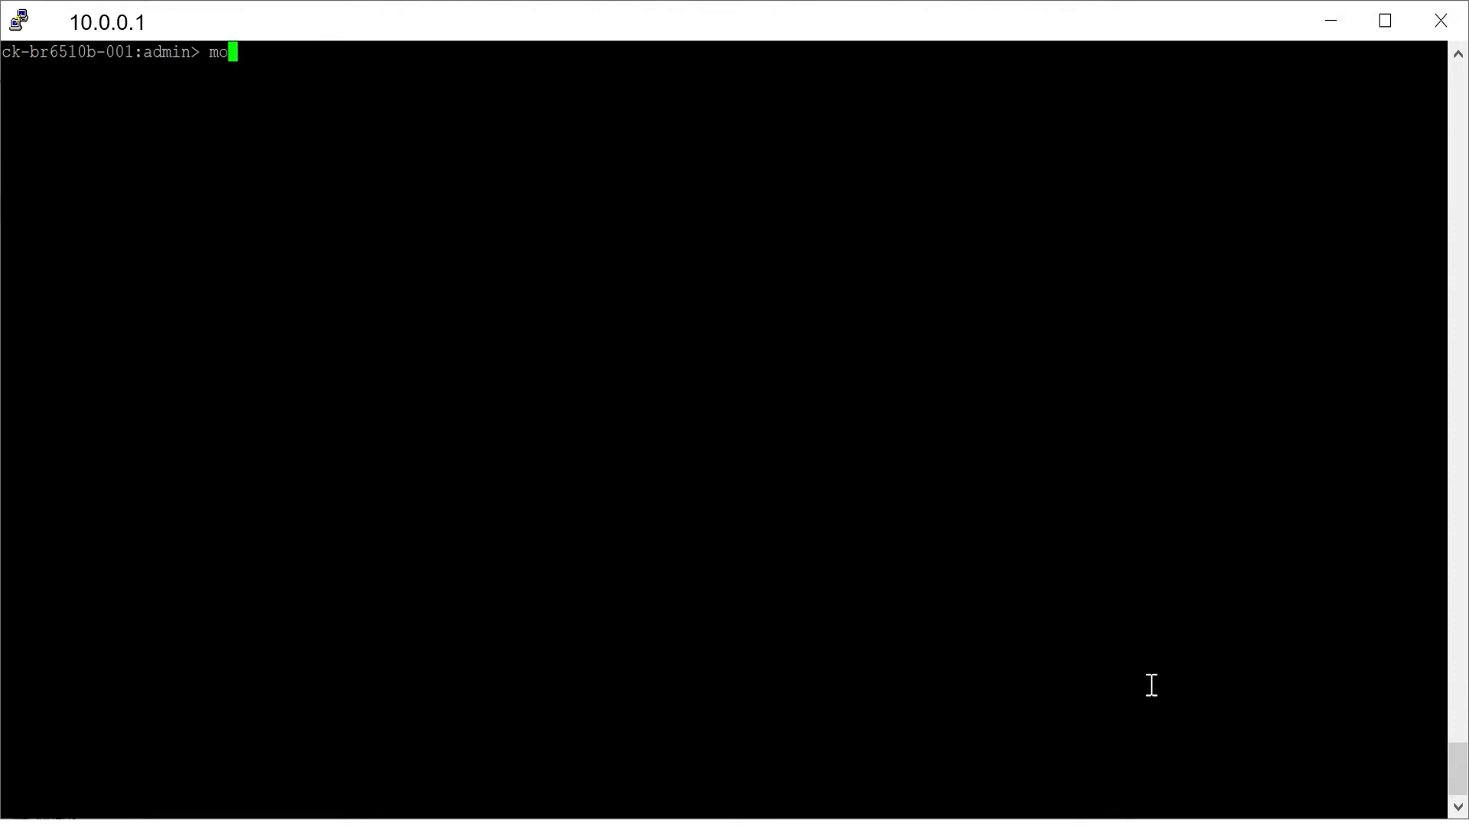
text(td)
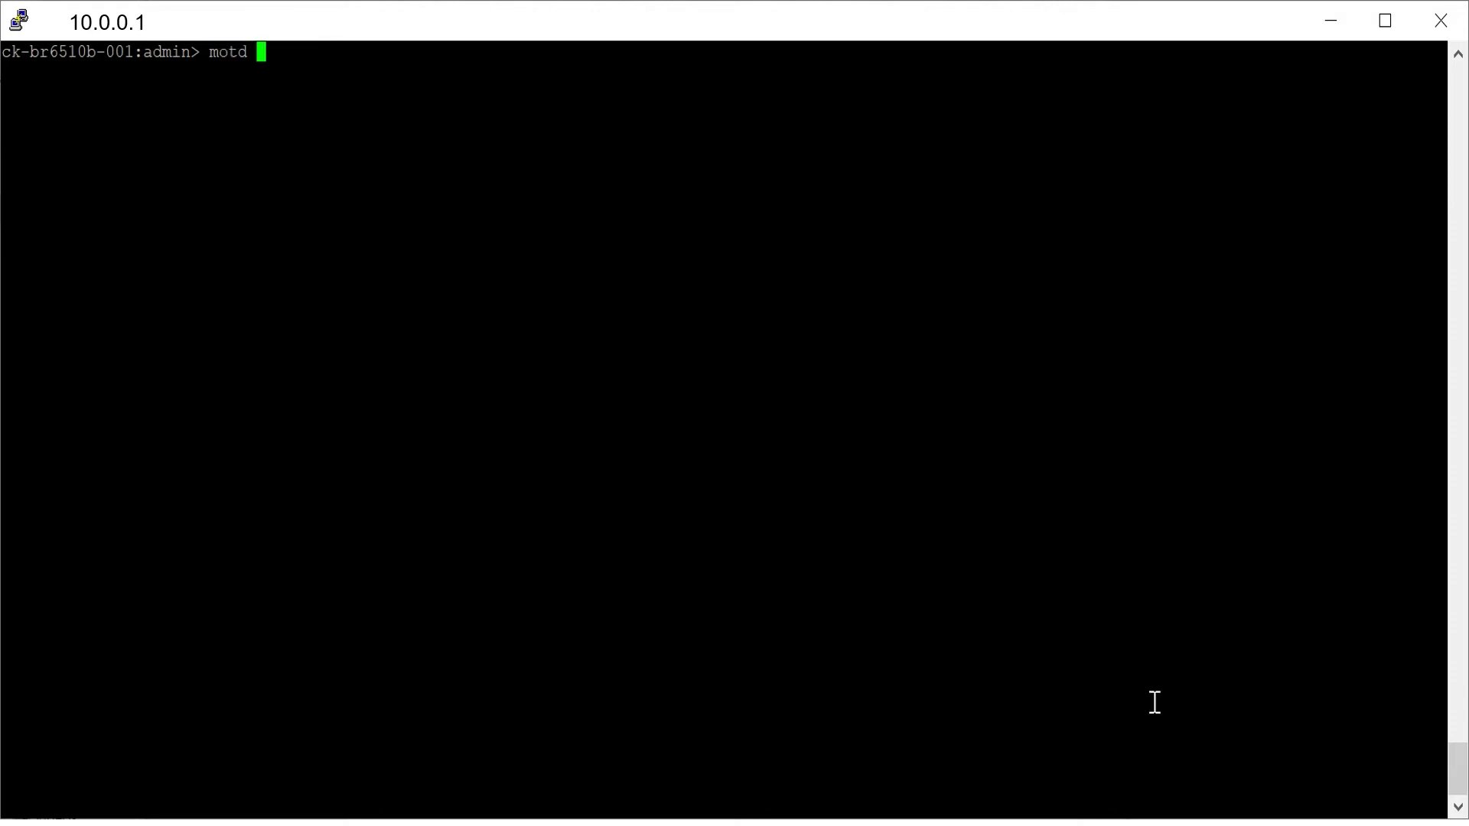
text(--se)
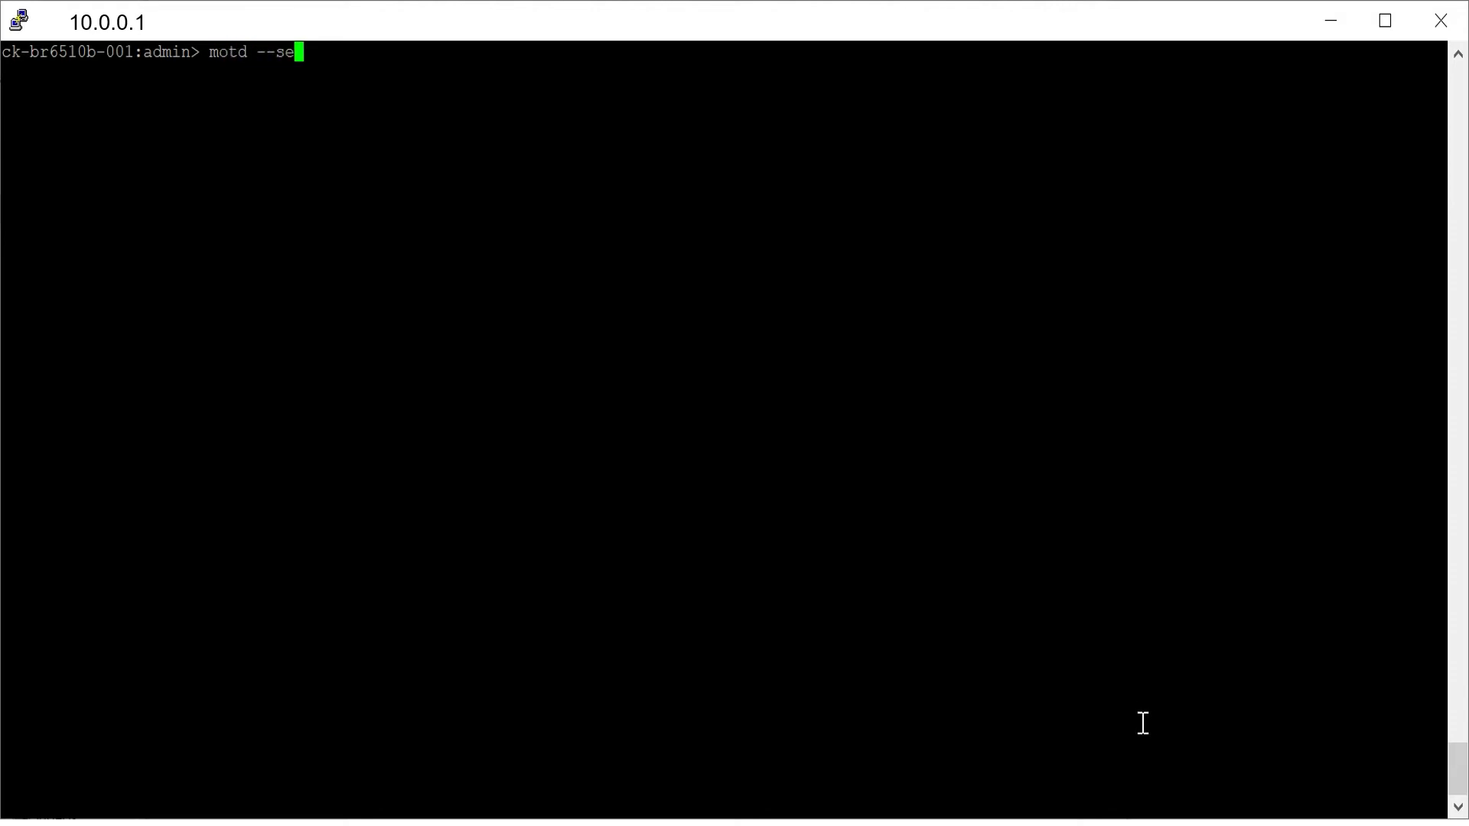
text(t ")
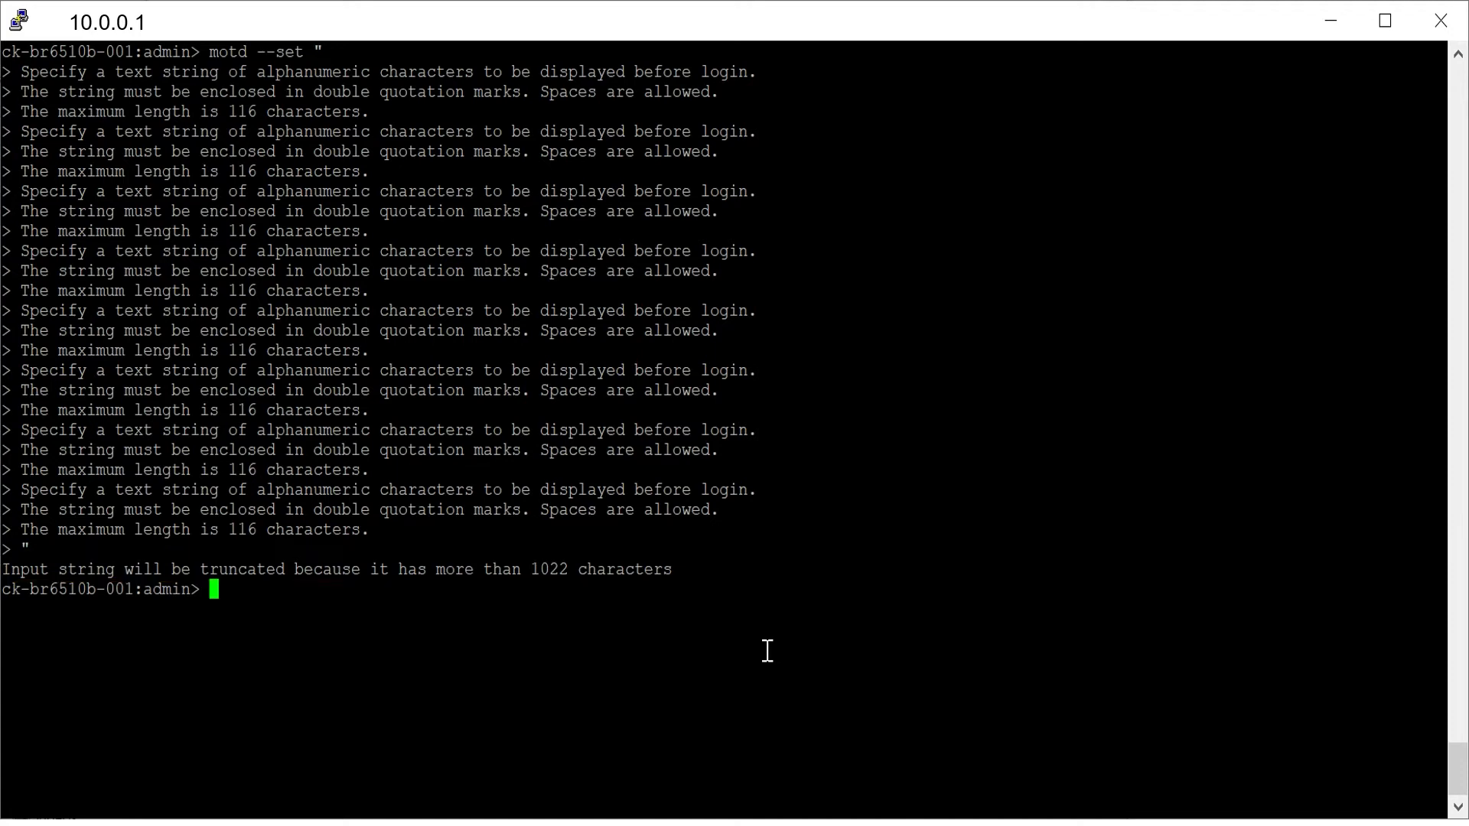
text(m)
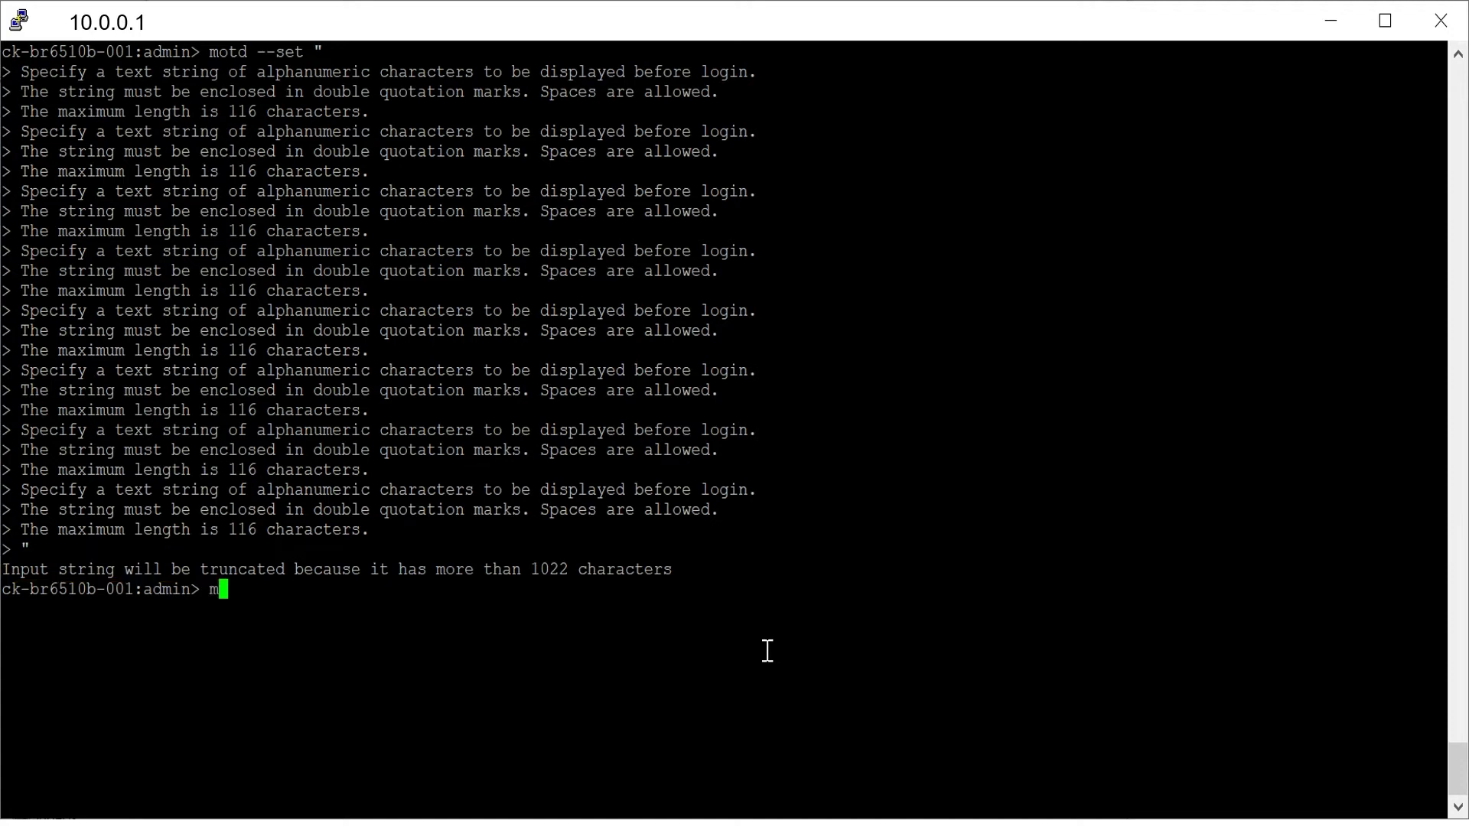
text(otd)
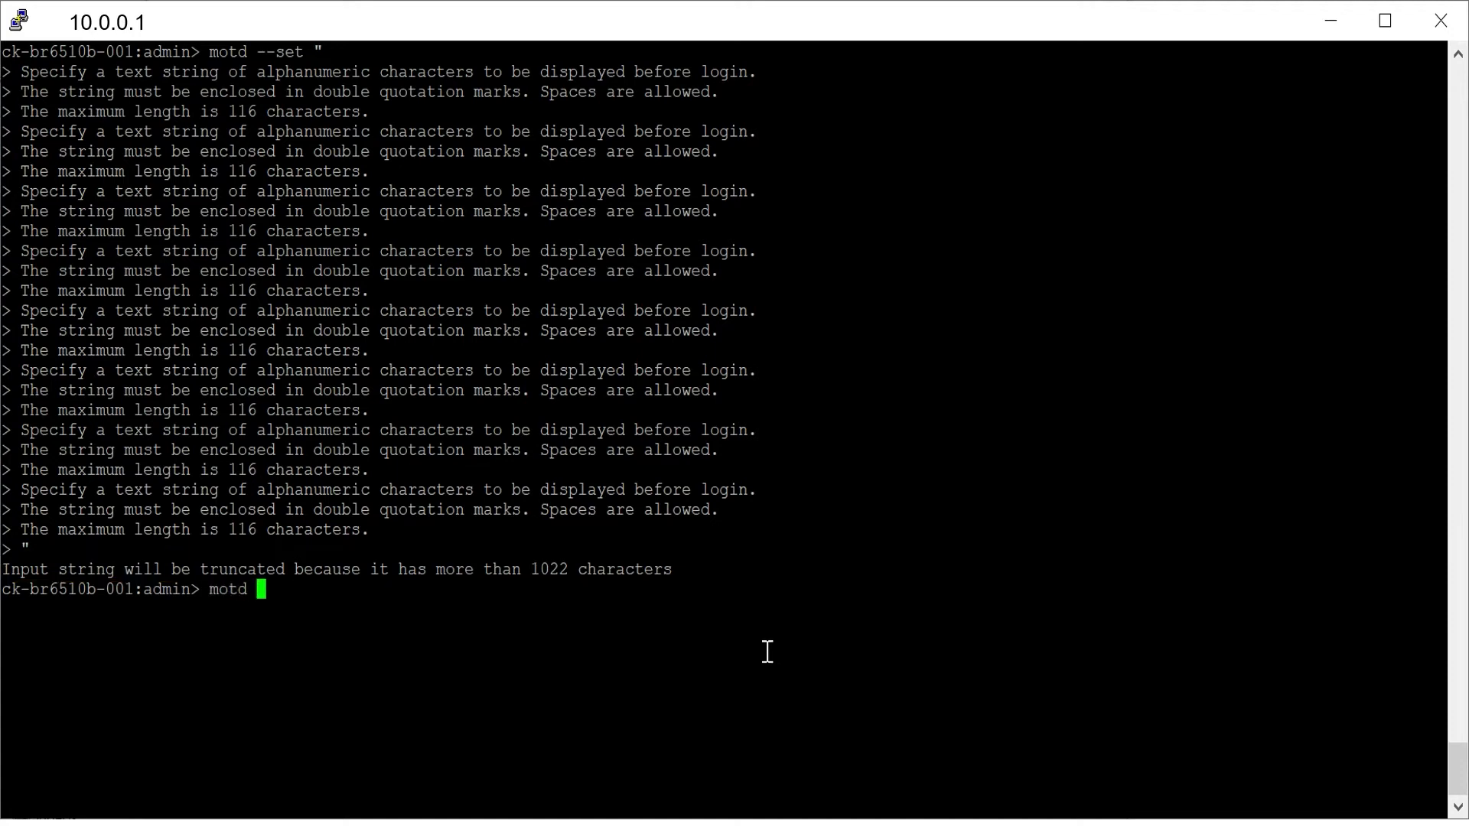
text(--s)
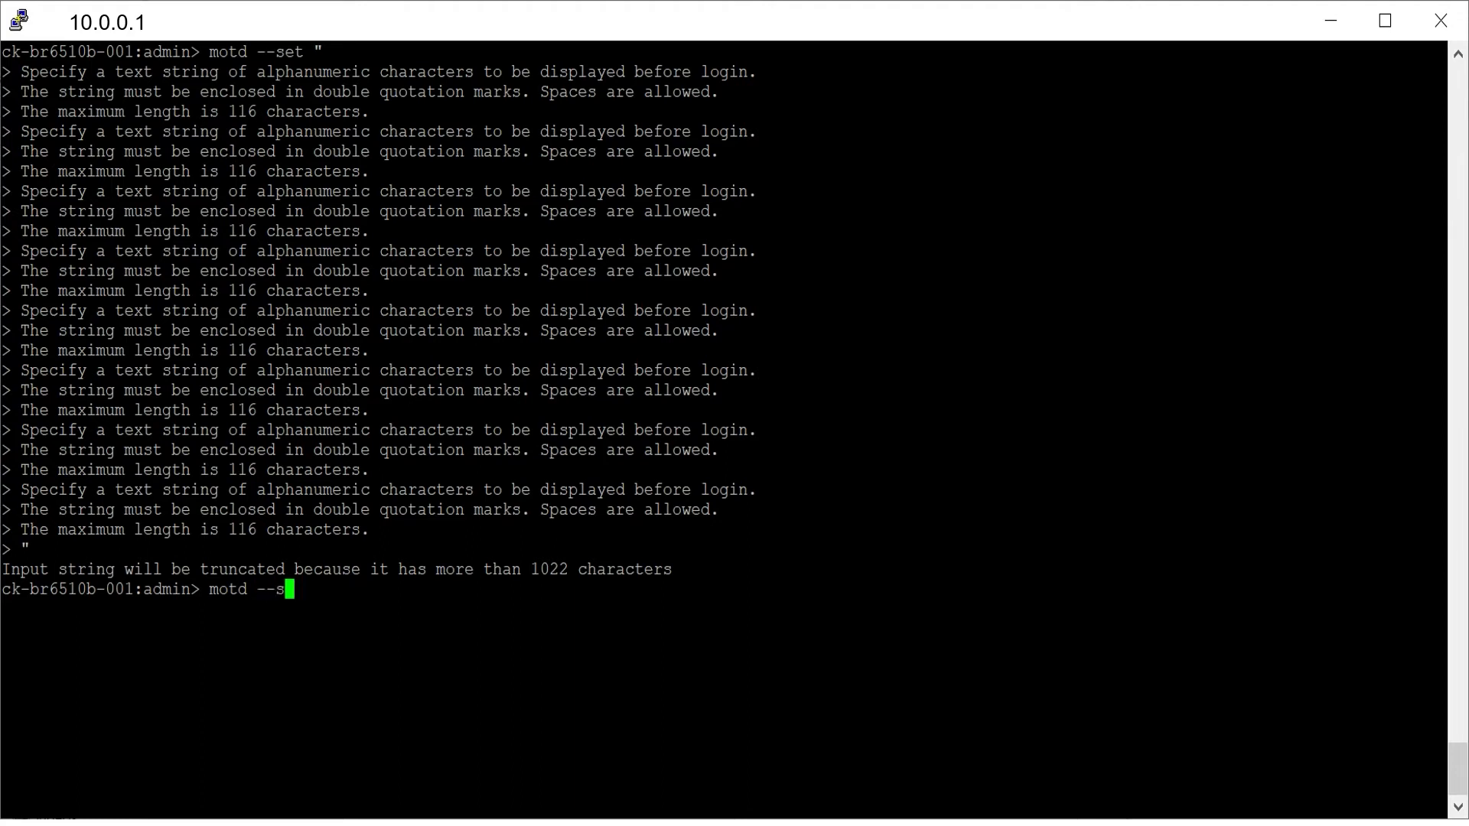
text(et)
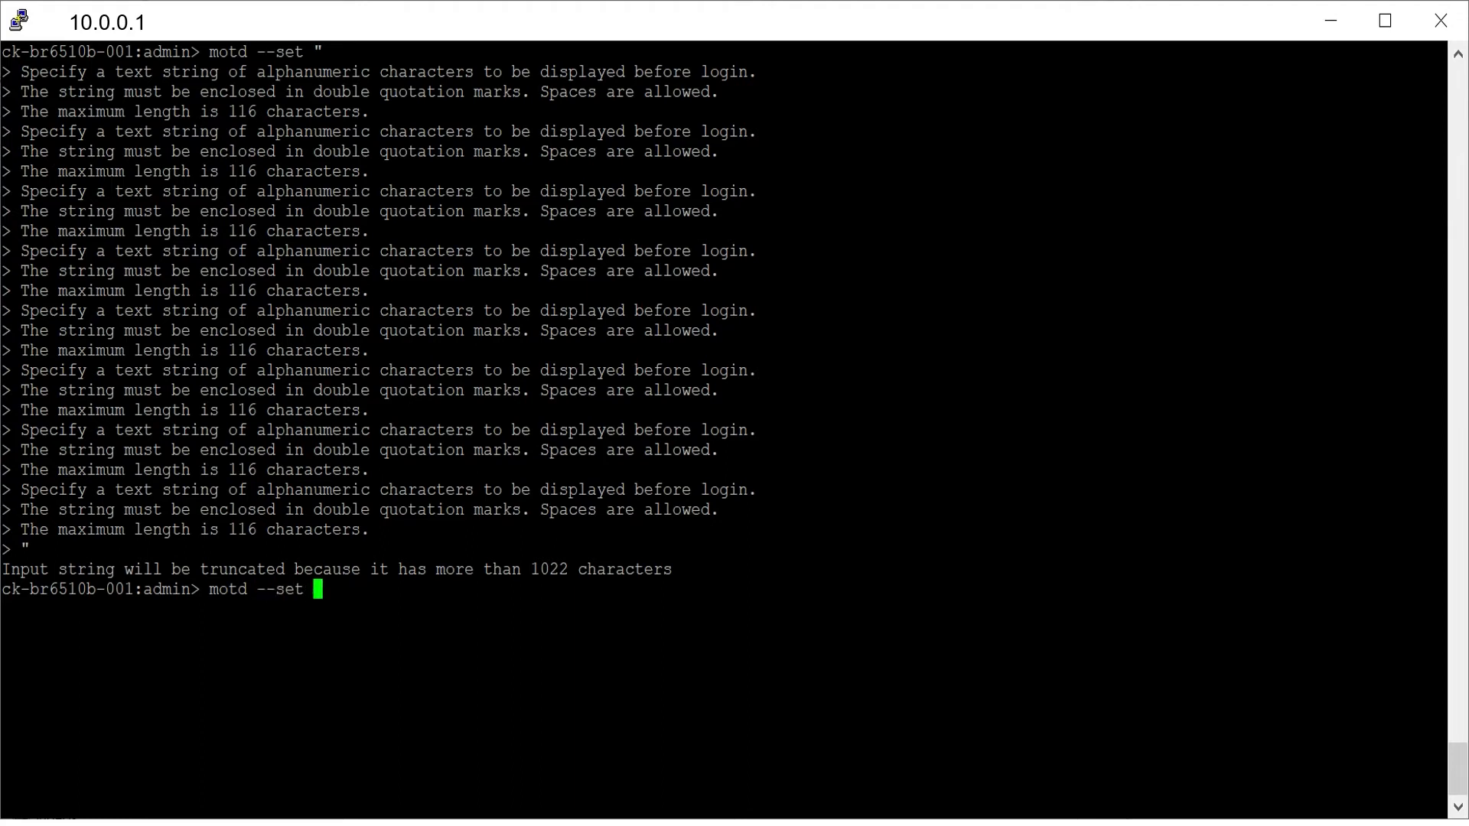
text(")
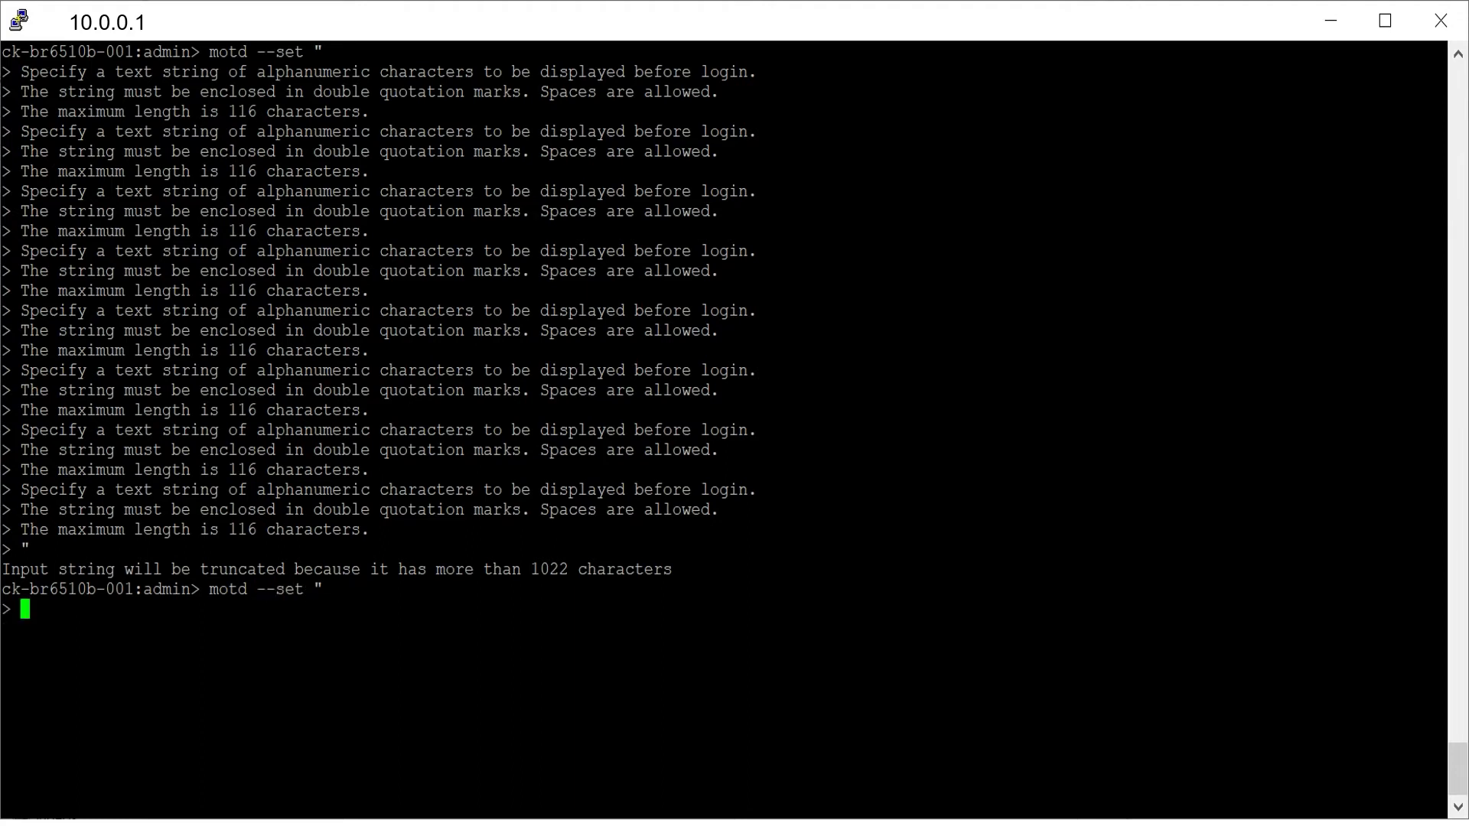
text(Good Day)
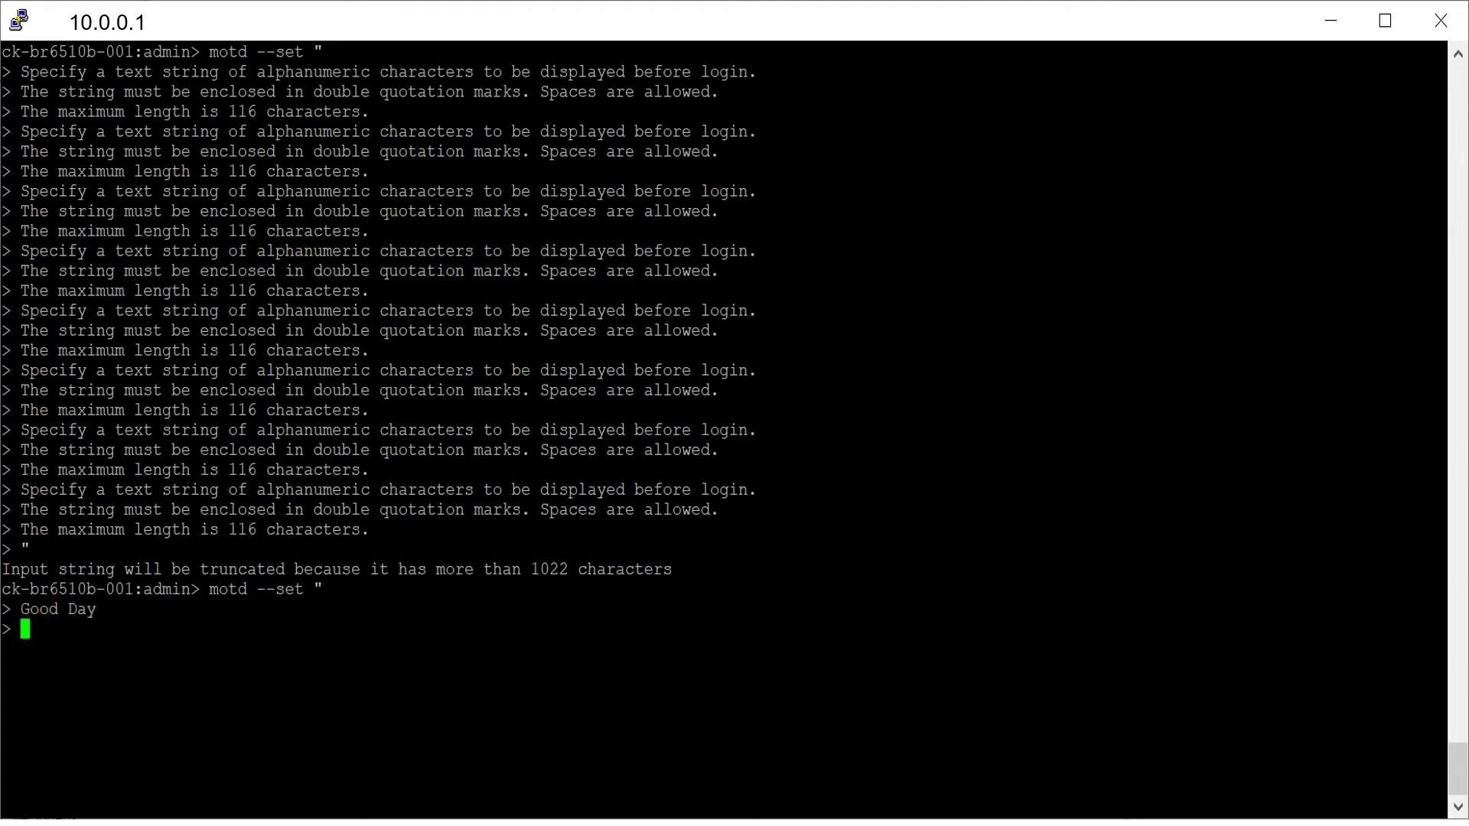
text(Hope you are doing well)
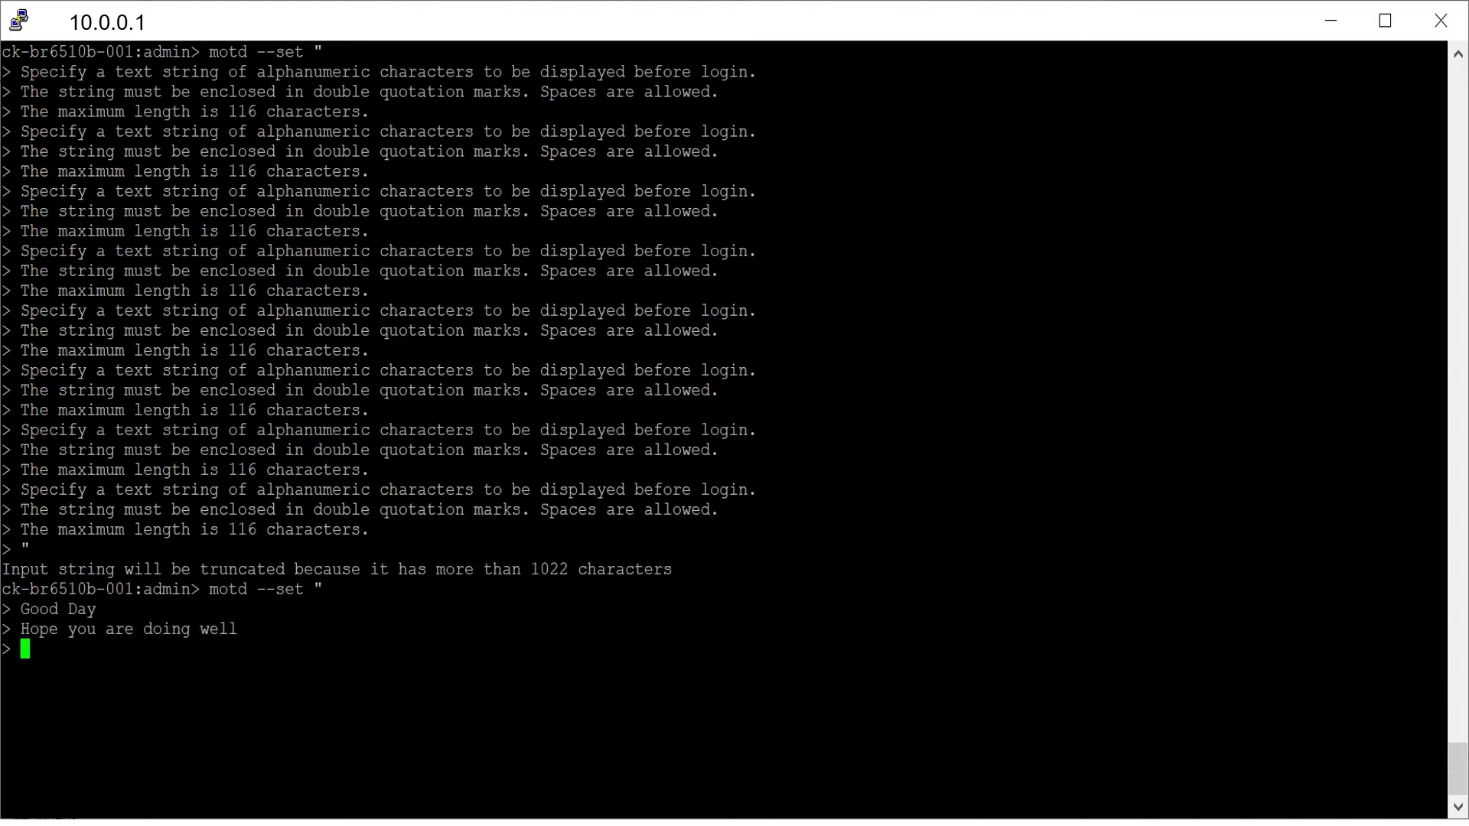
text(Welcome To D)
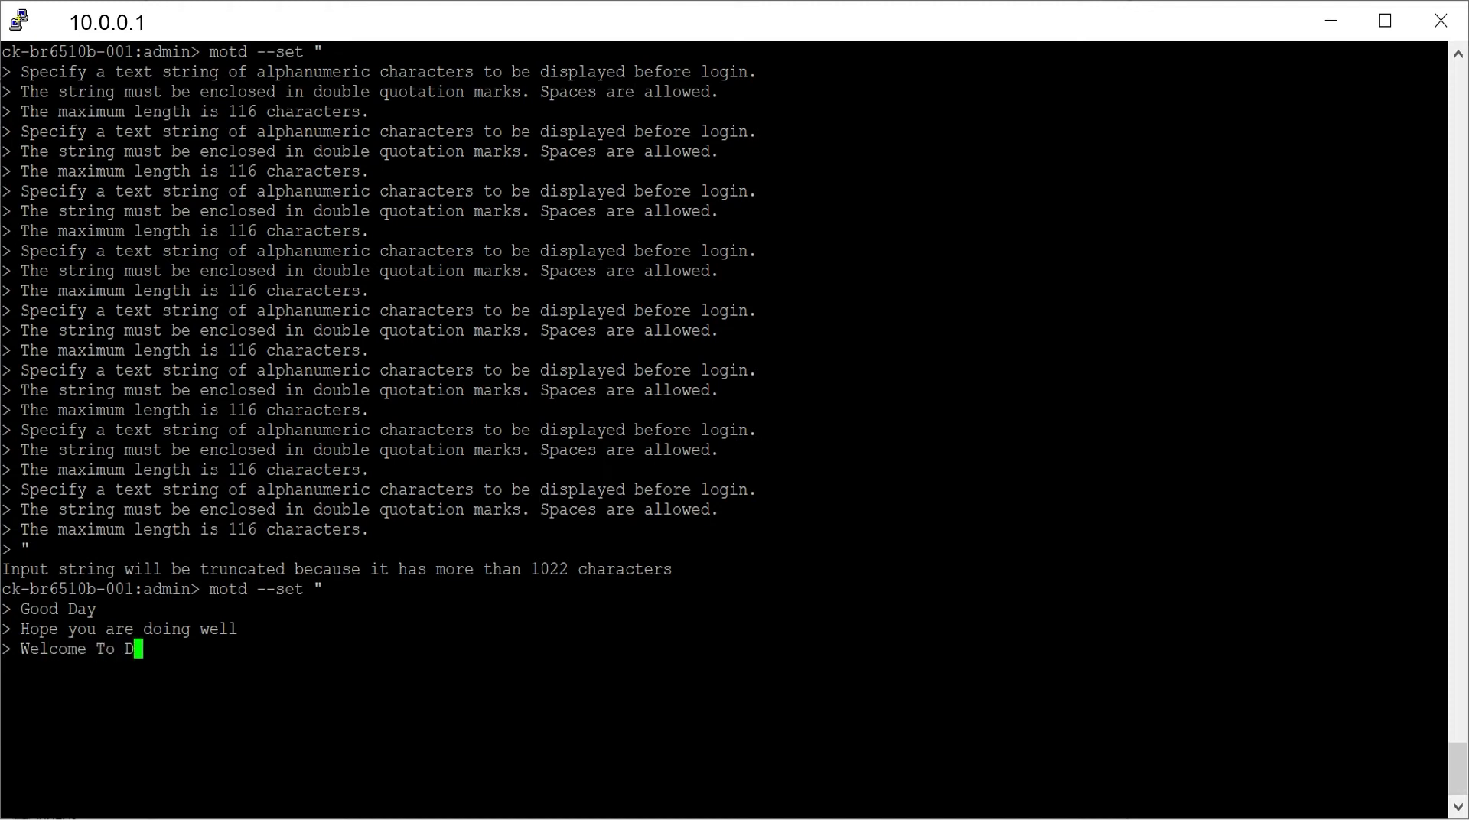
text(ell Technologies)
text(")
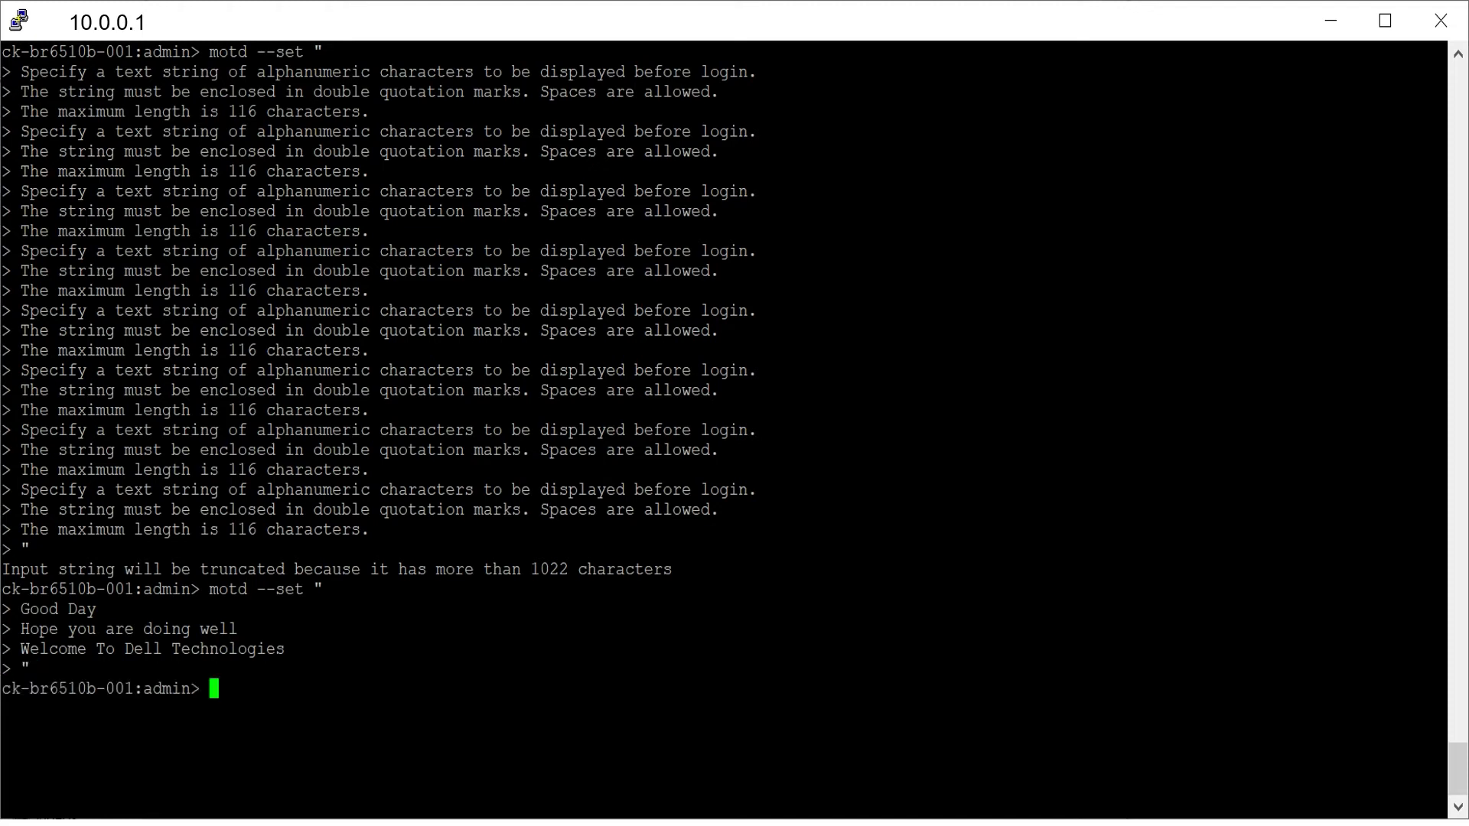
text(m)
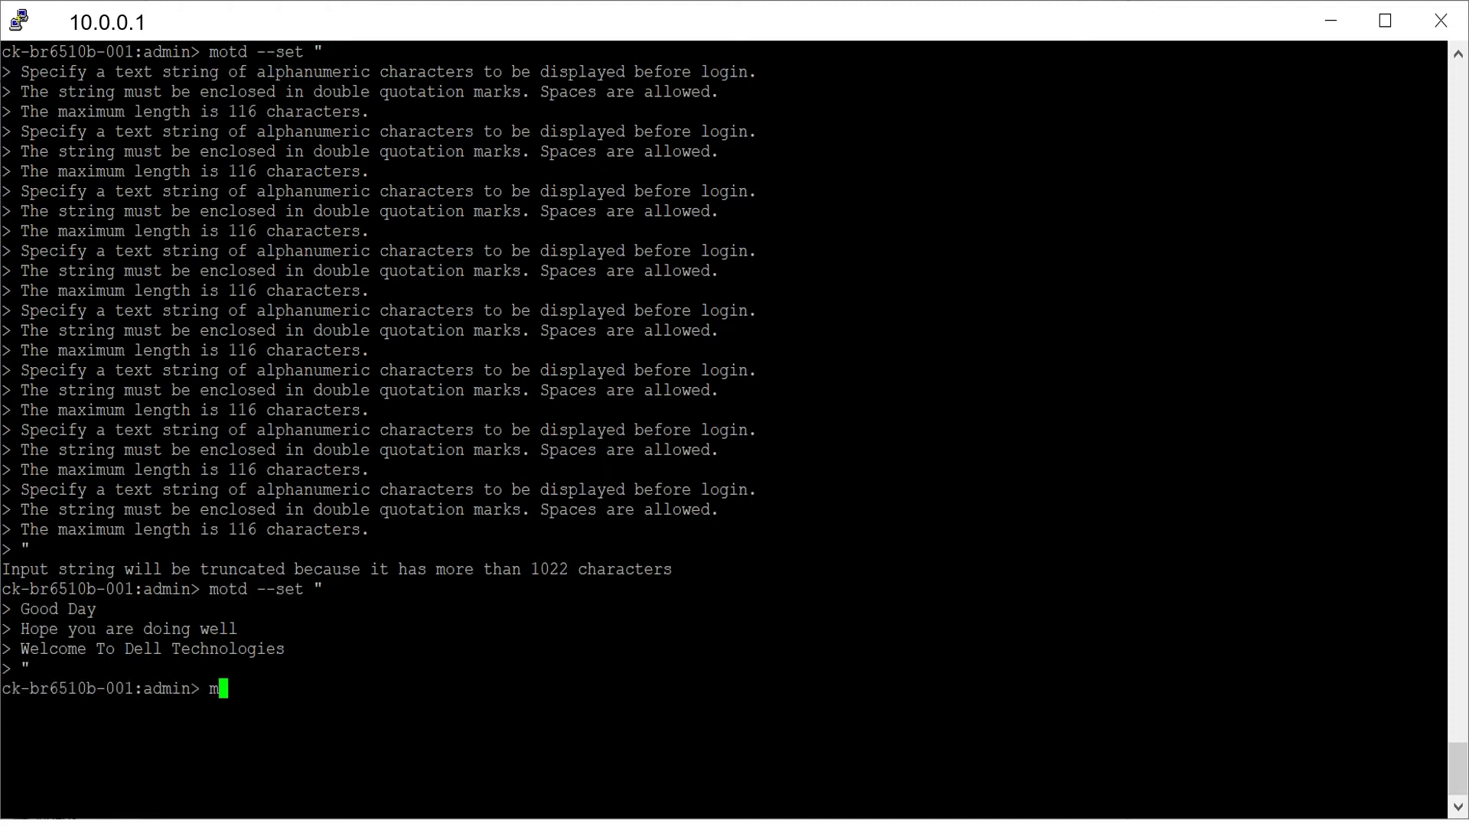
text(otd --show)
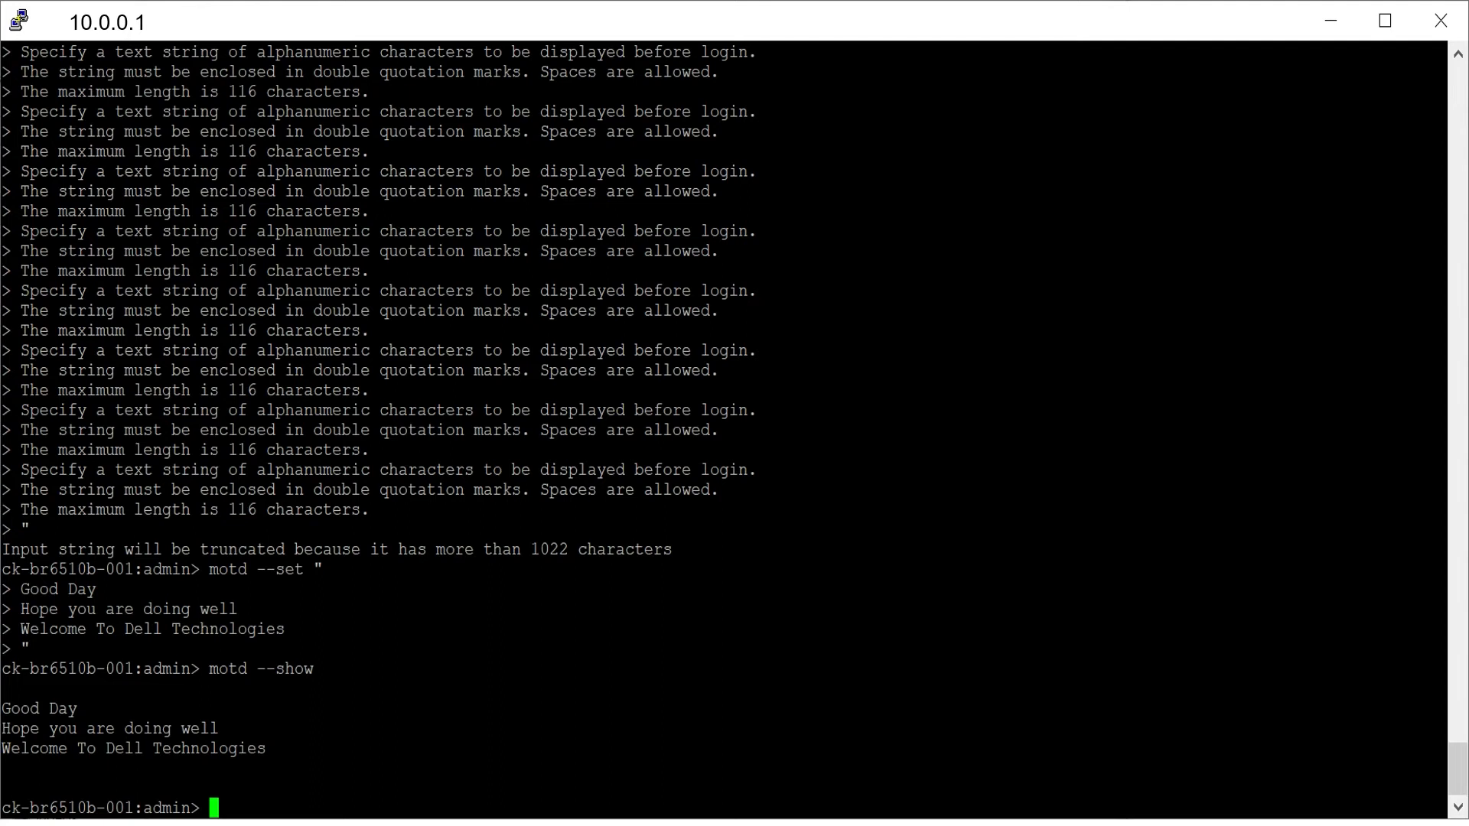
text(bann)
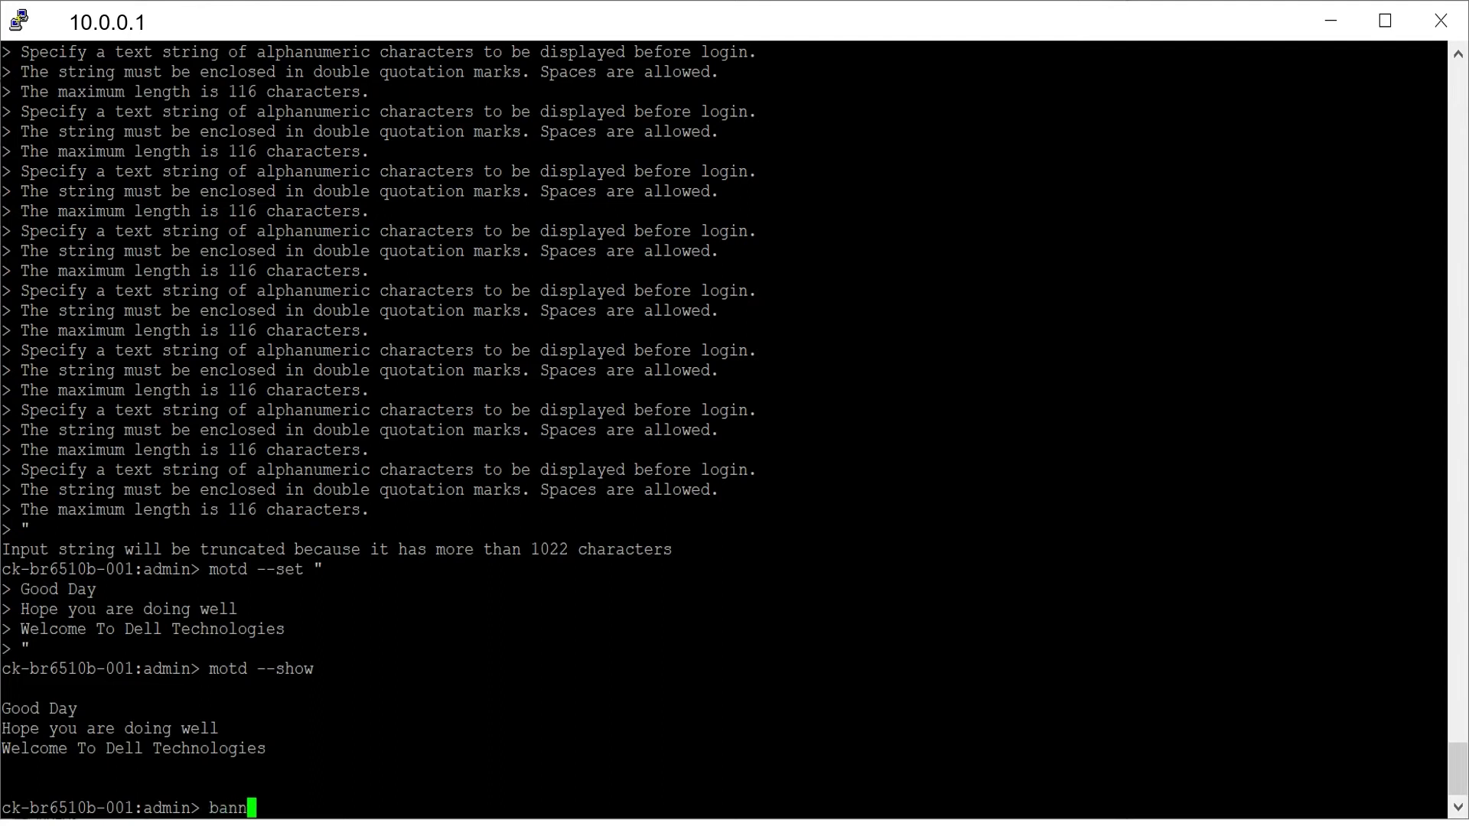
text(erset)
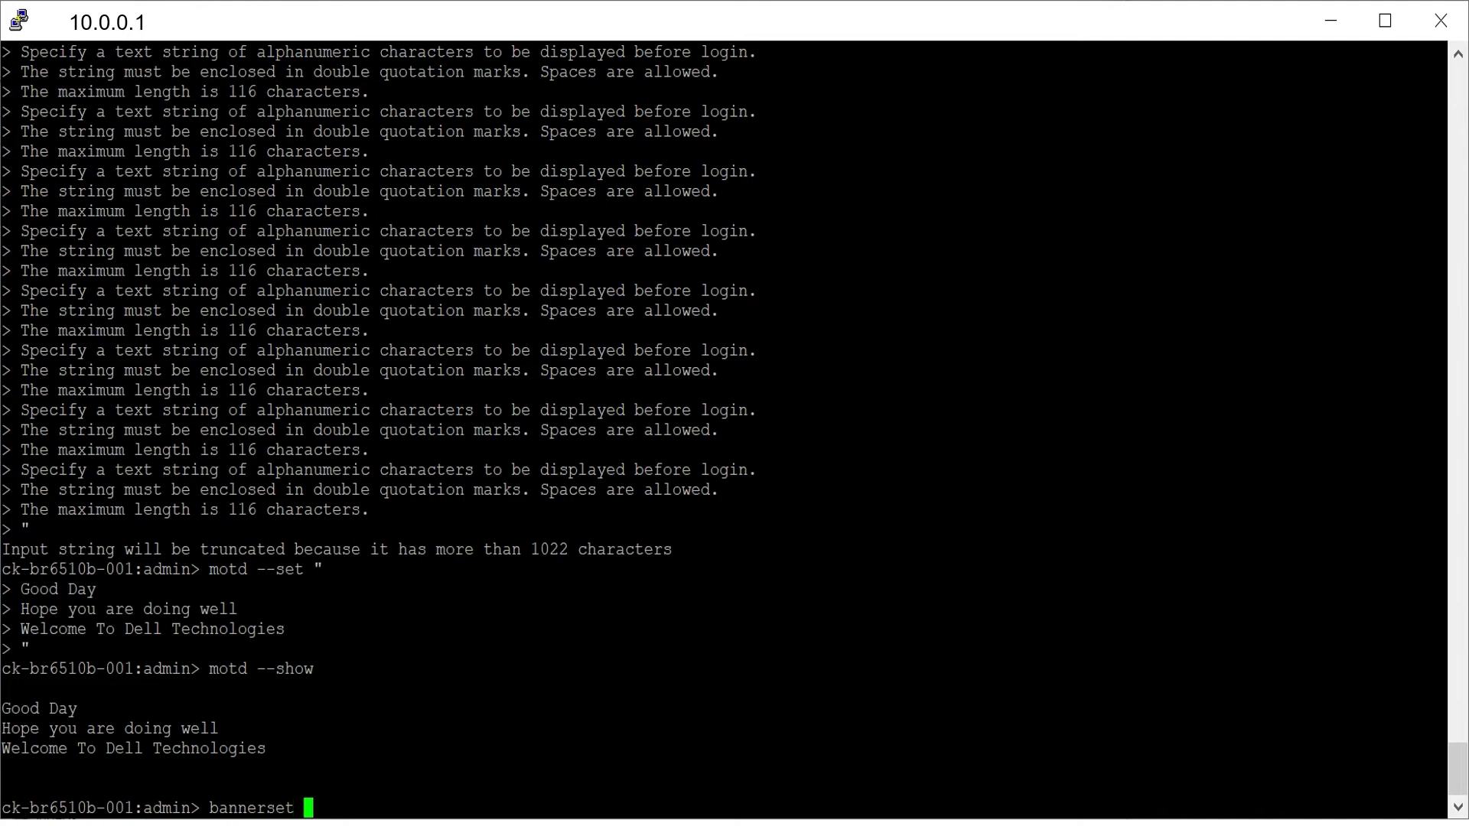
text(")
text(banne)
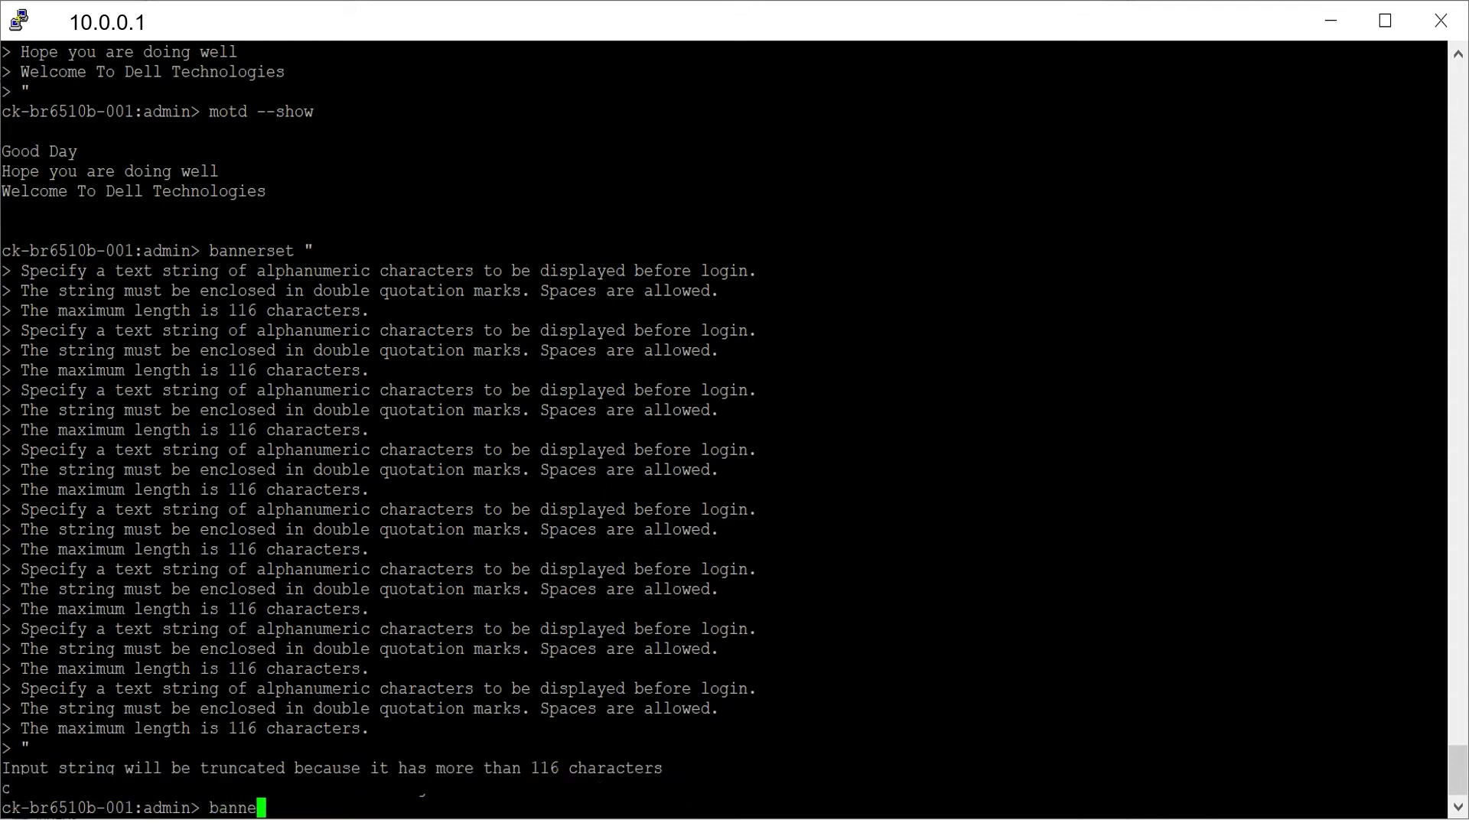
text(rset)
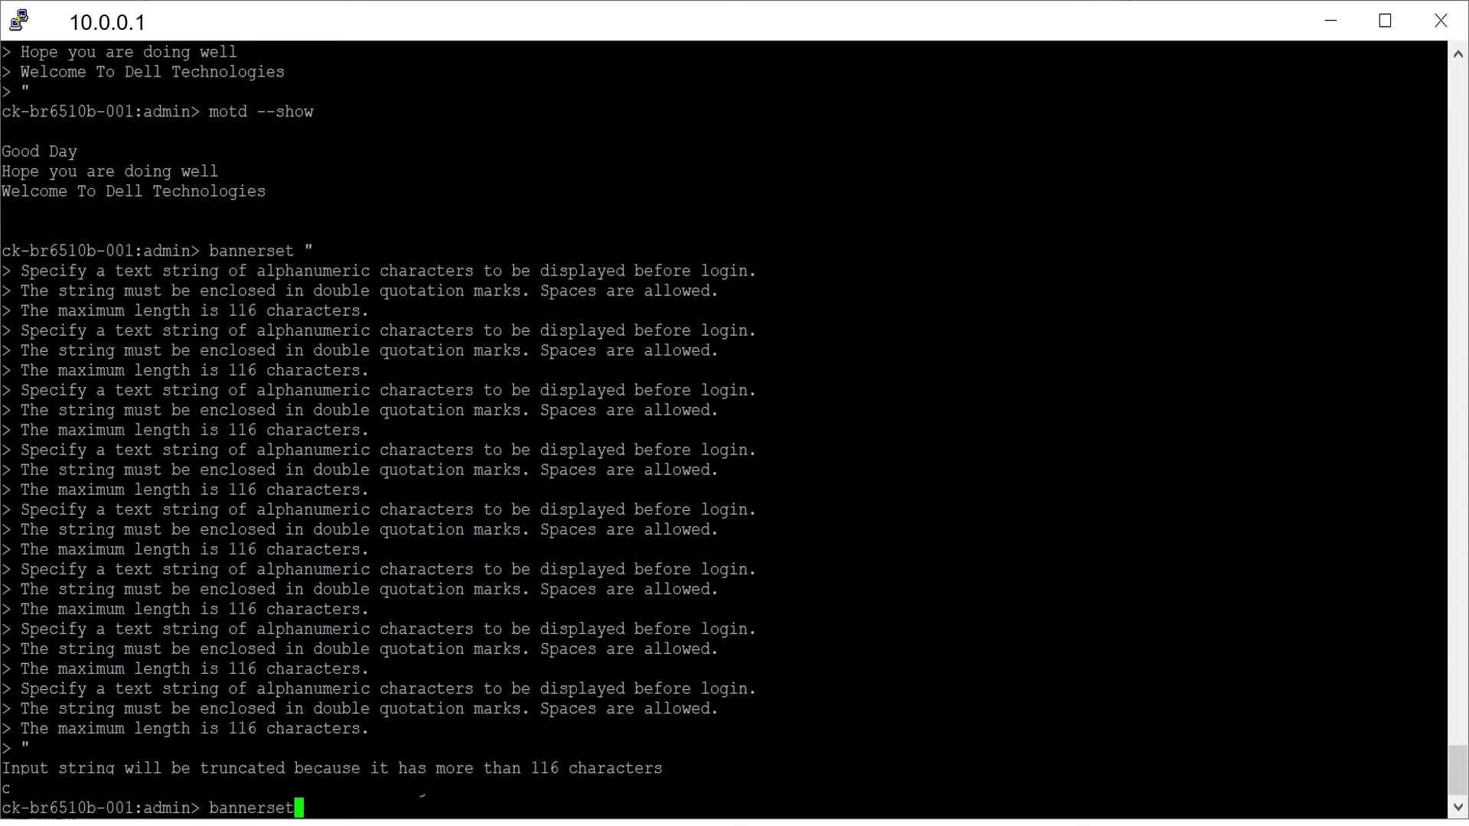
text(" ")
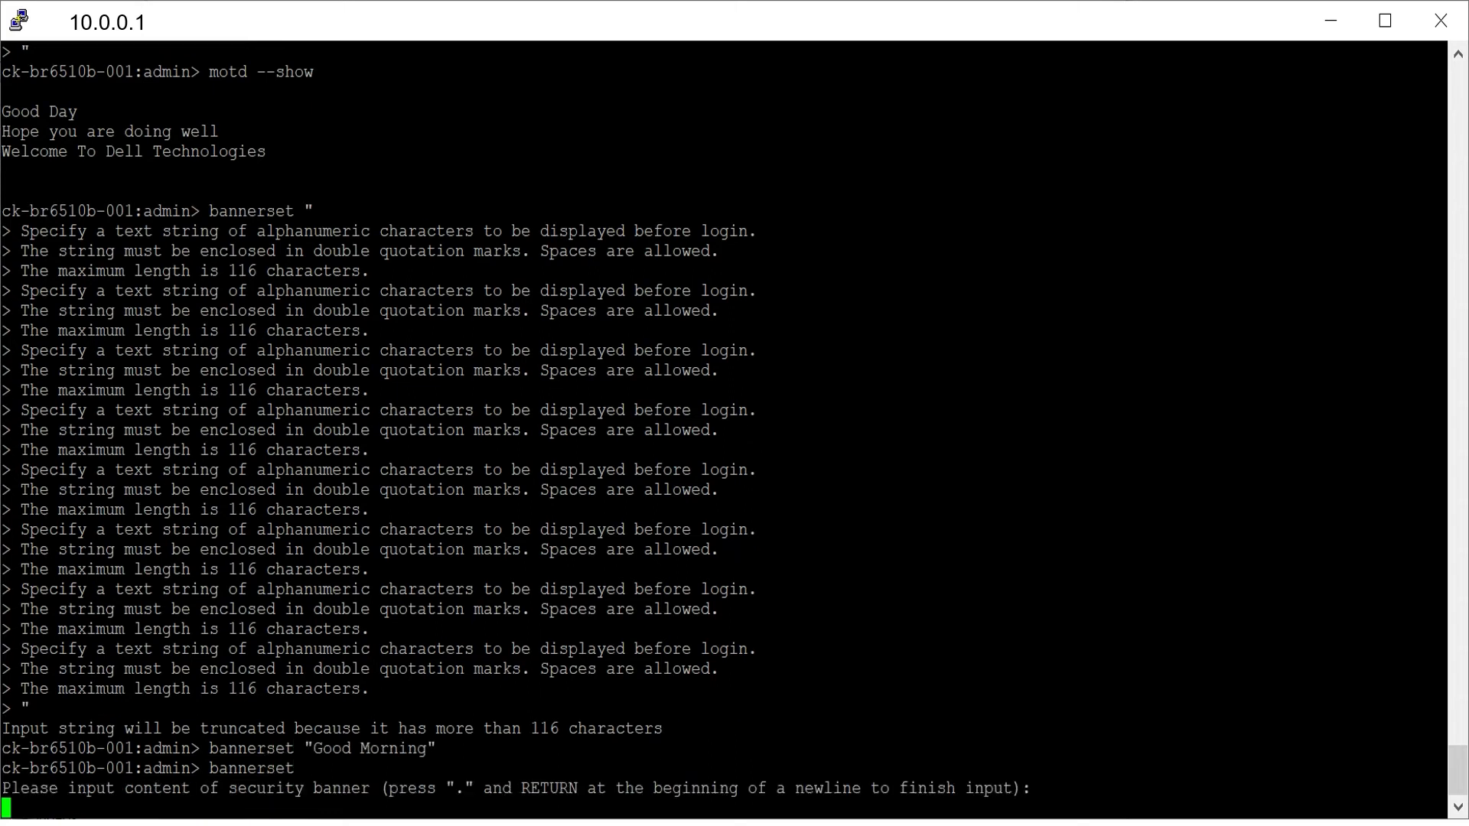
mouse_move(1319, 801)
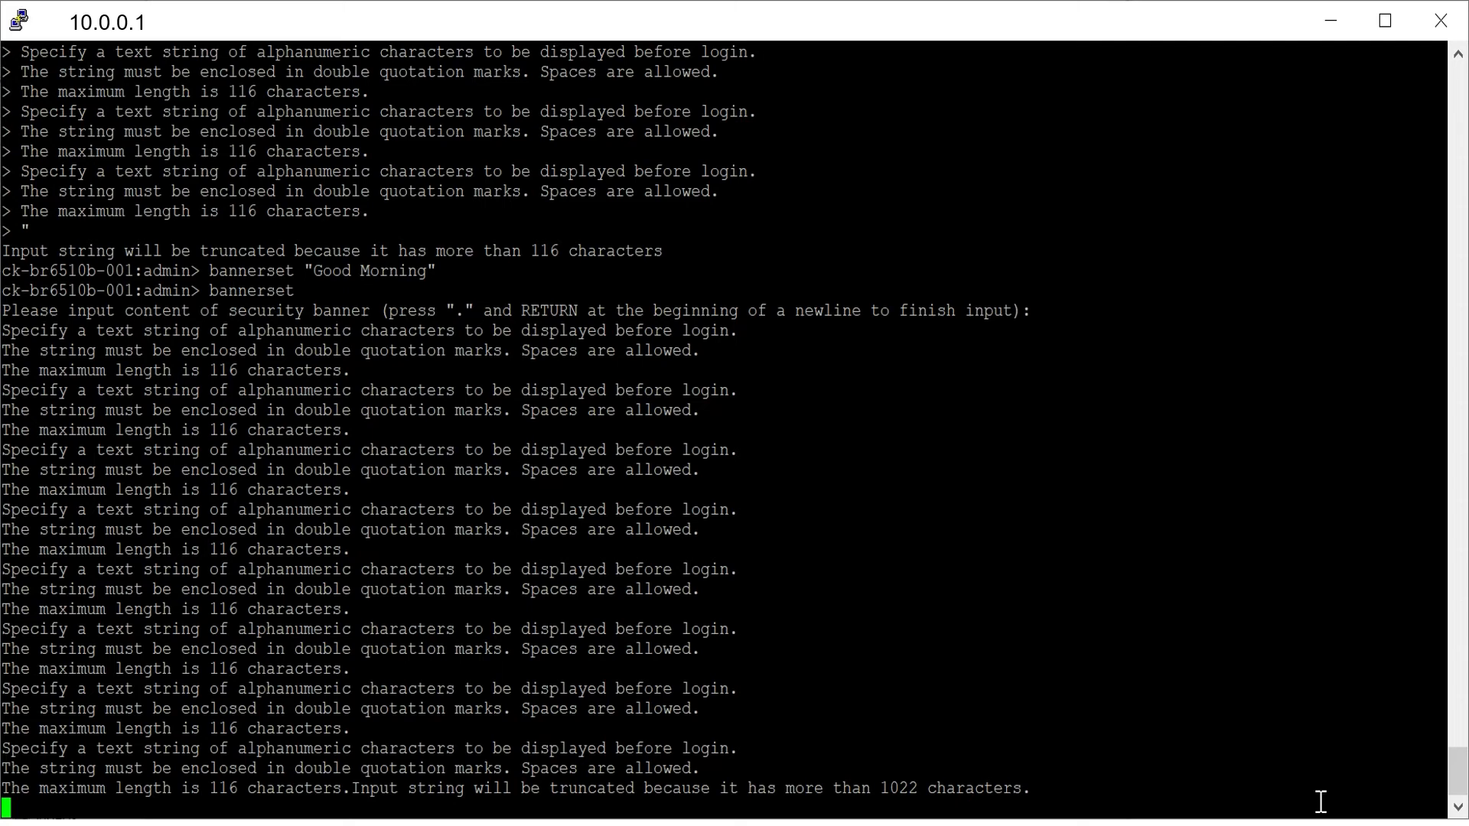
text(.)
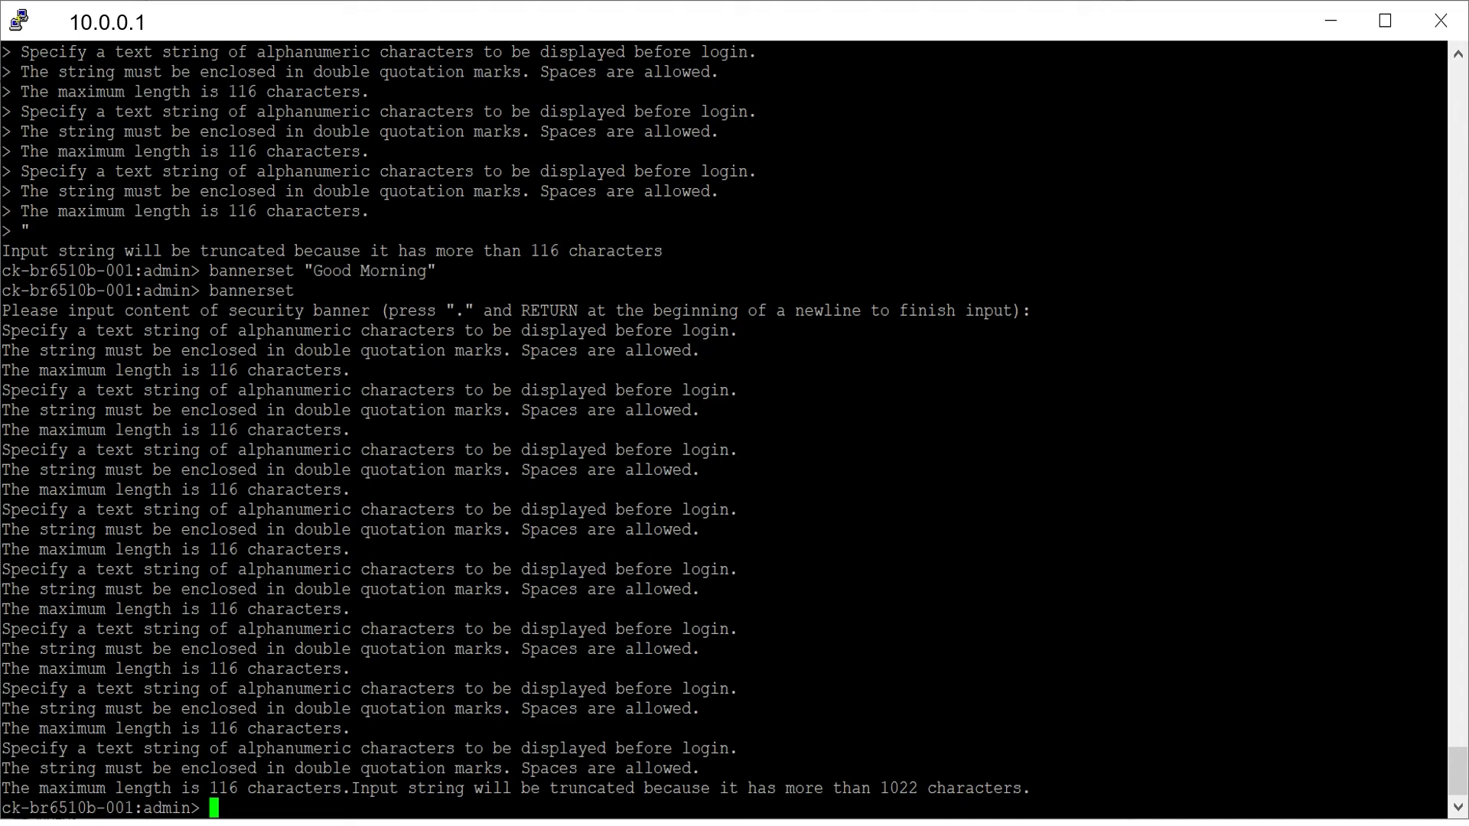
text(bannershow)
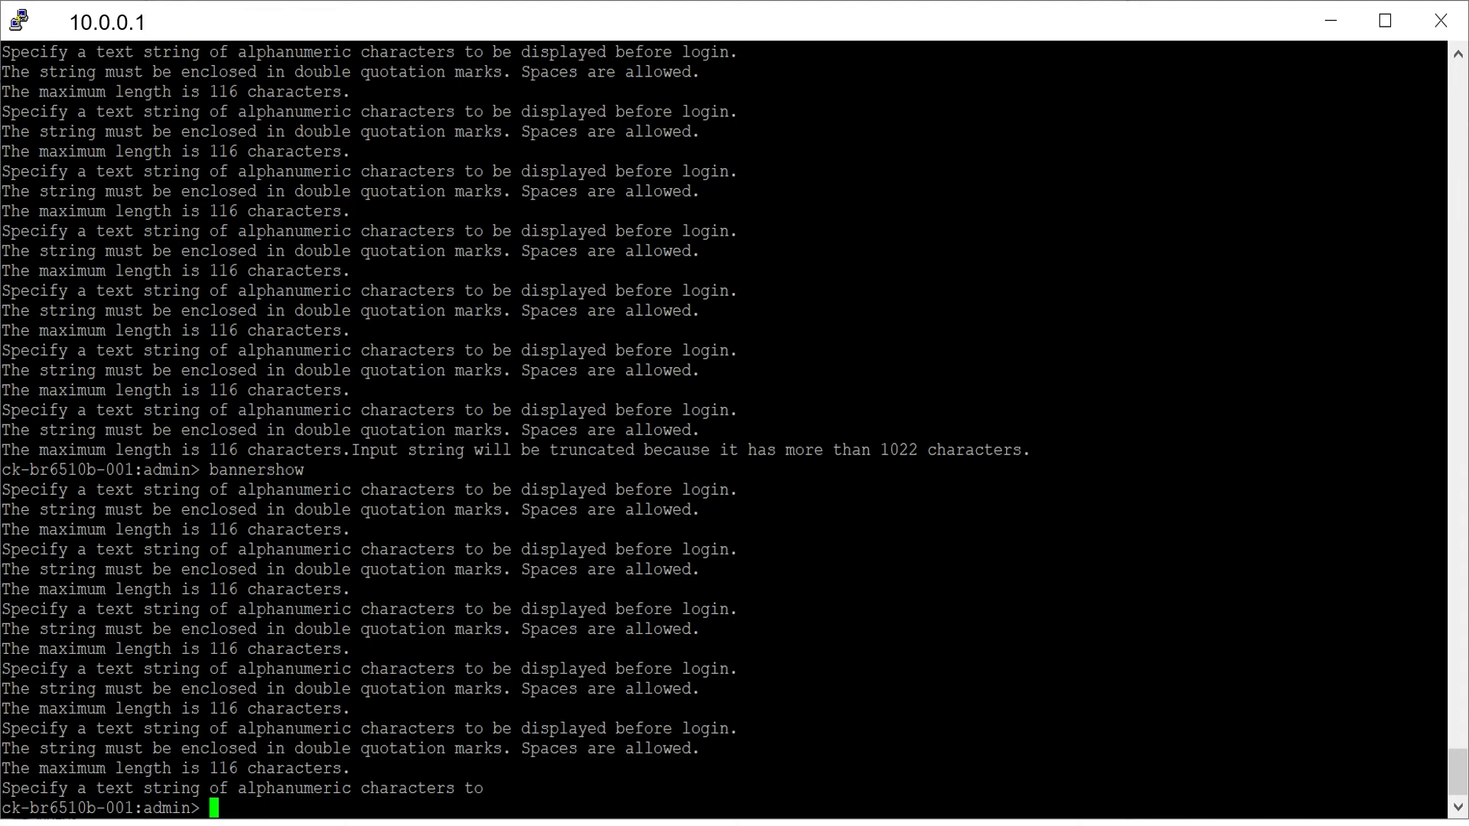
text(login)
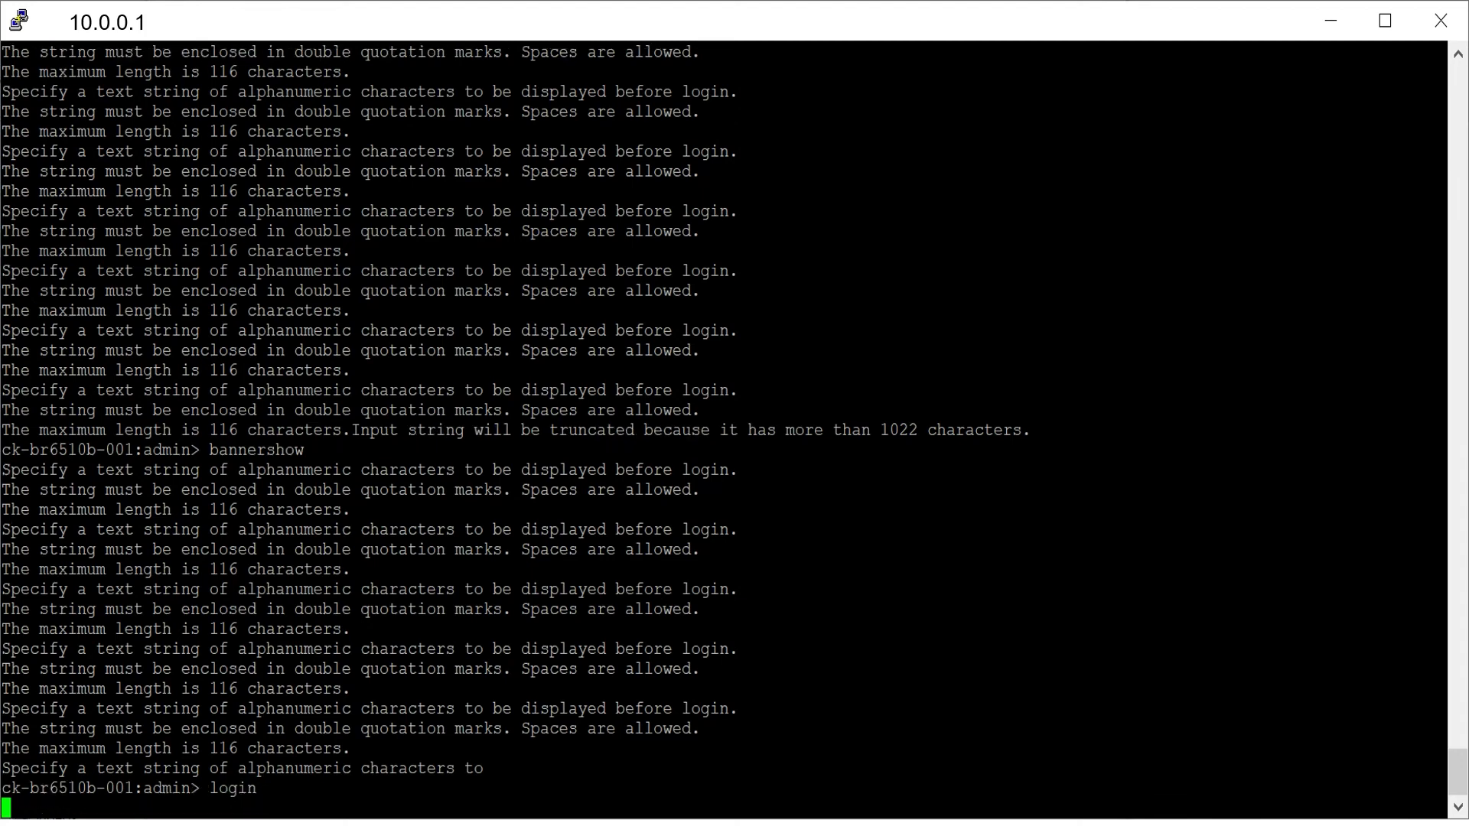